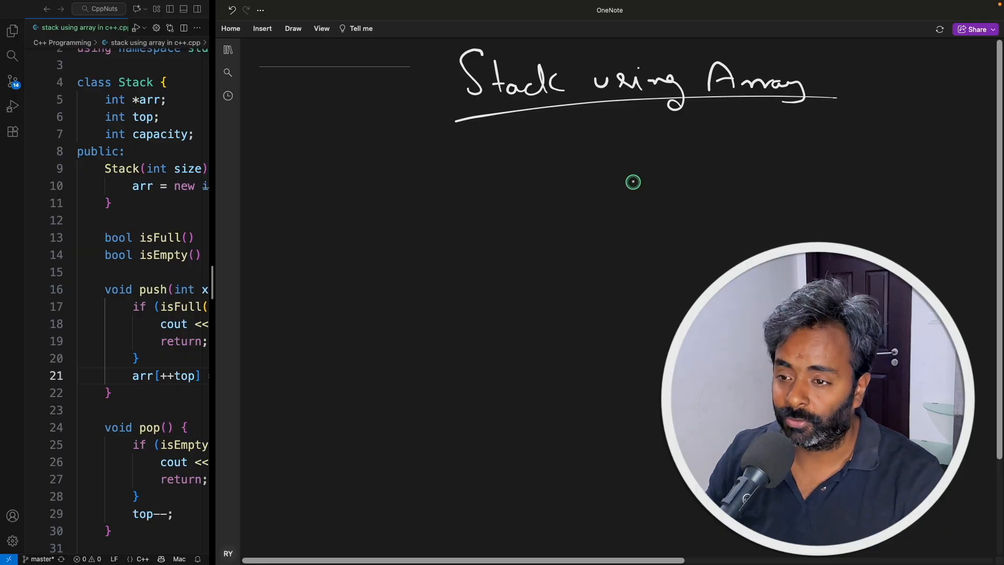
mouse_move(623, 230)
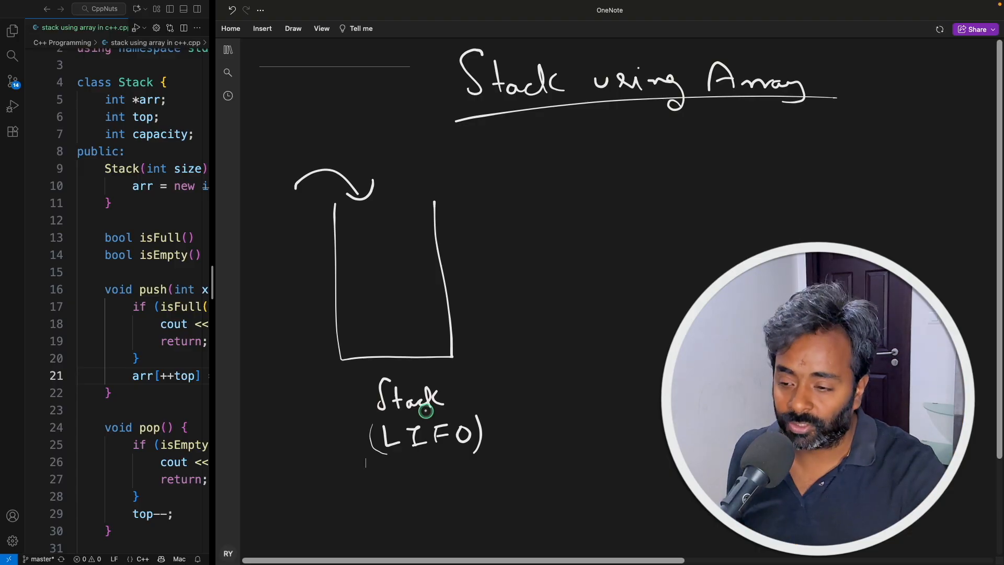
mouse_move(378, 187)
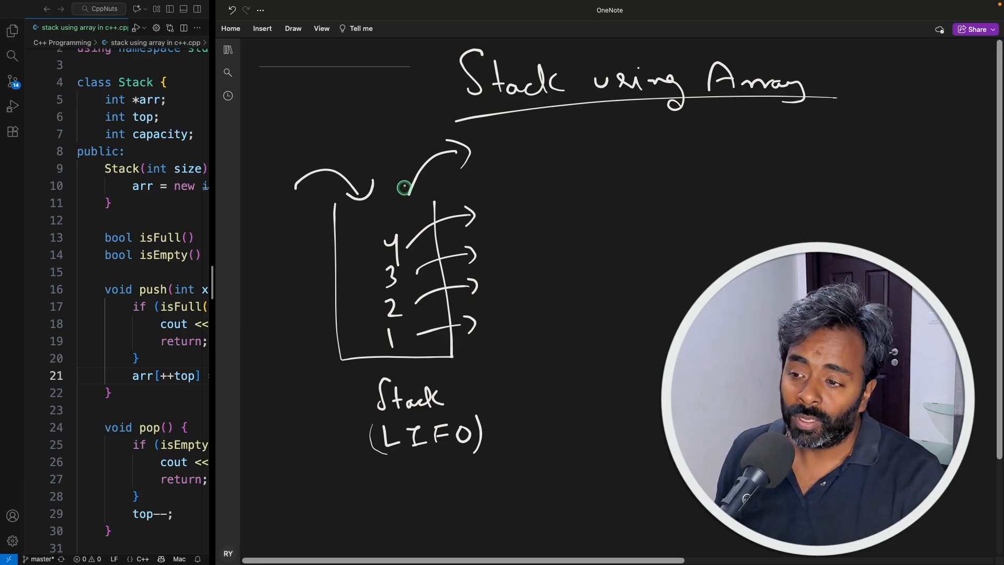
mouse_move(441, 329)
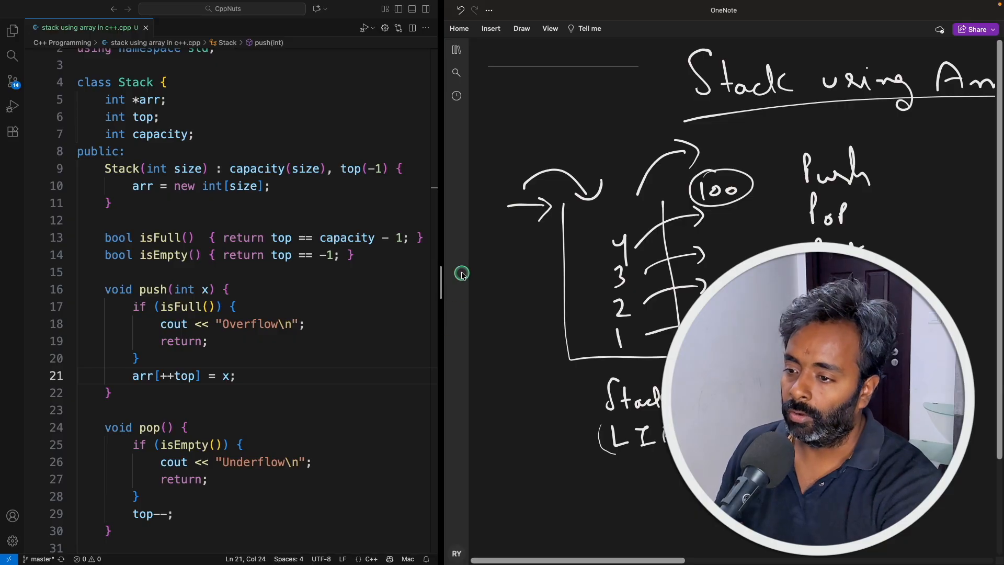
scroll("down", 3)
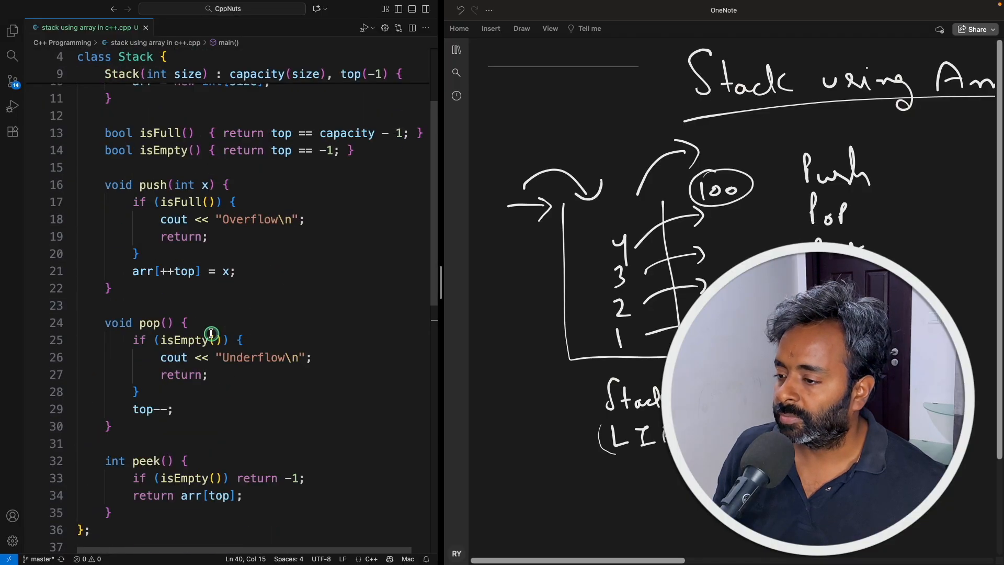
scroll("down", 3)
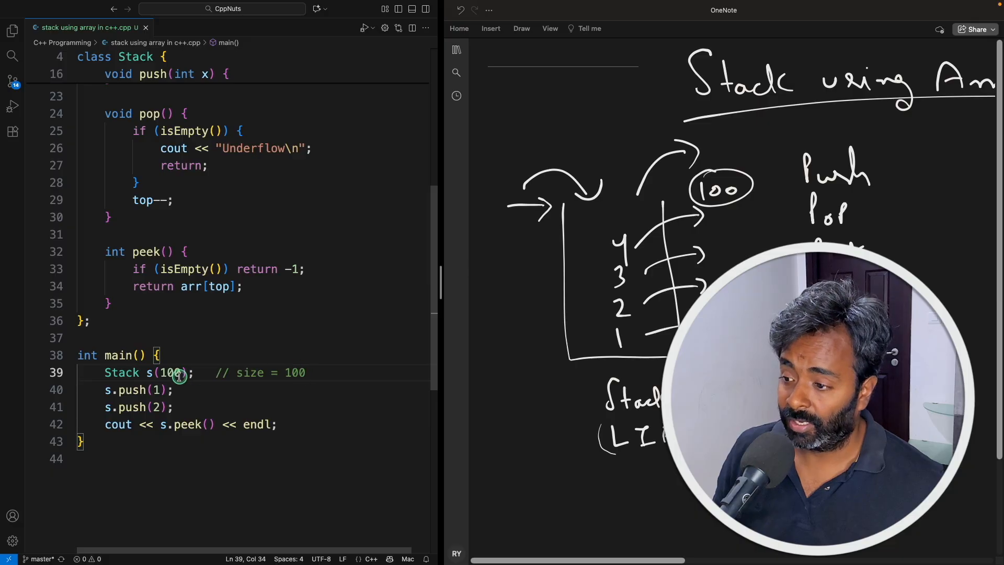
left_click_drag(105, 373, 186, 372)
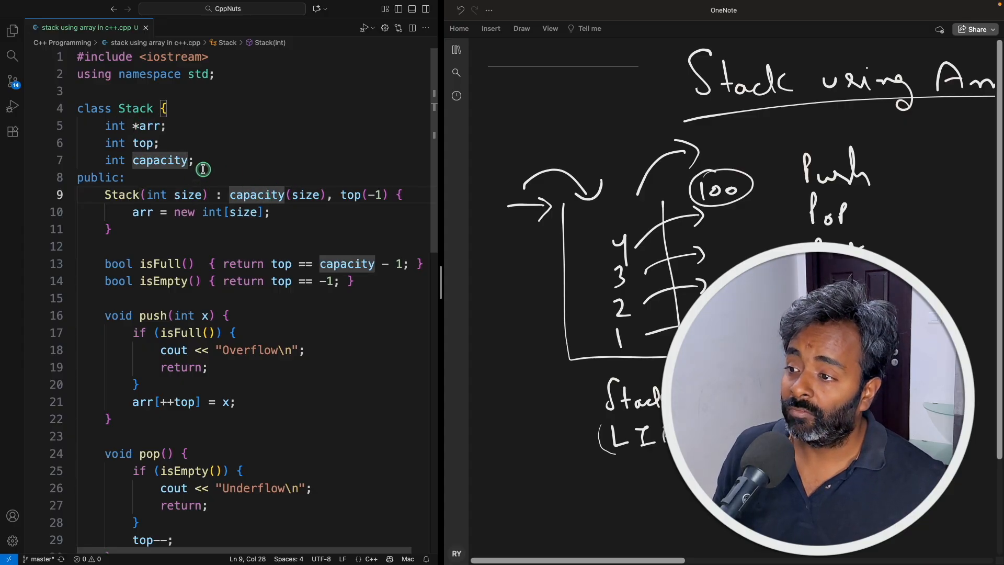
left_click(159, 160)
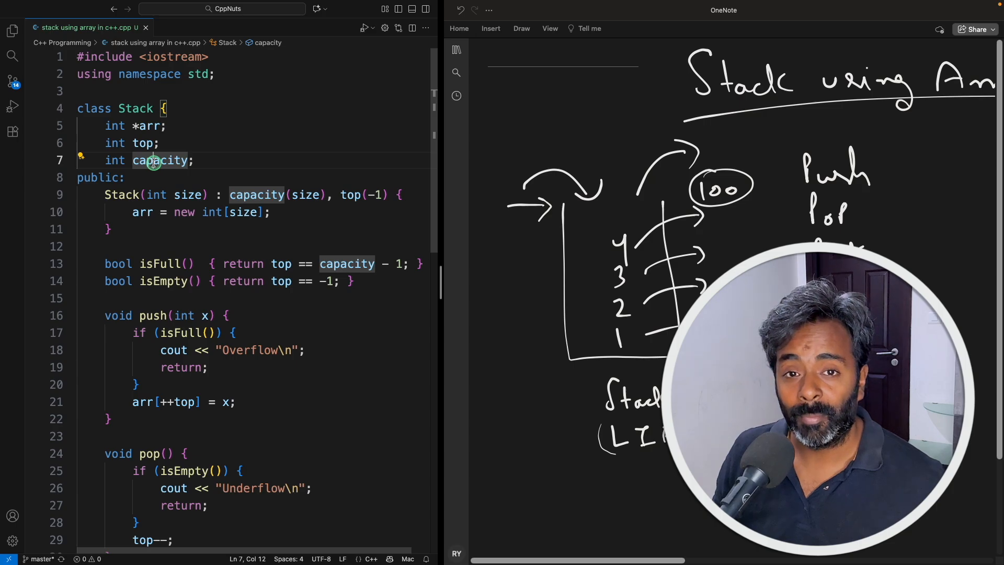
mouse_move(233, 195)
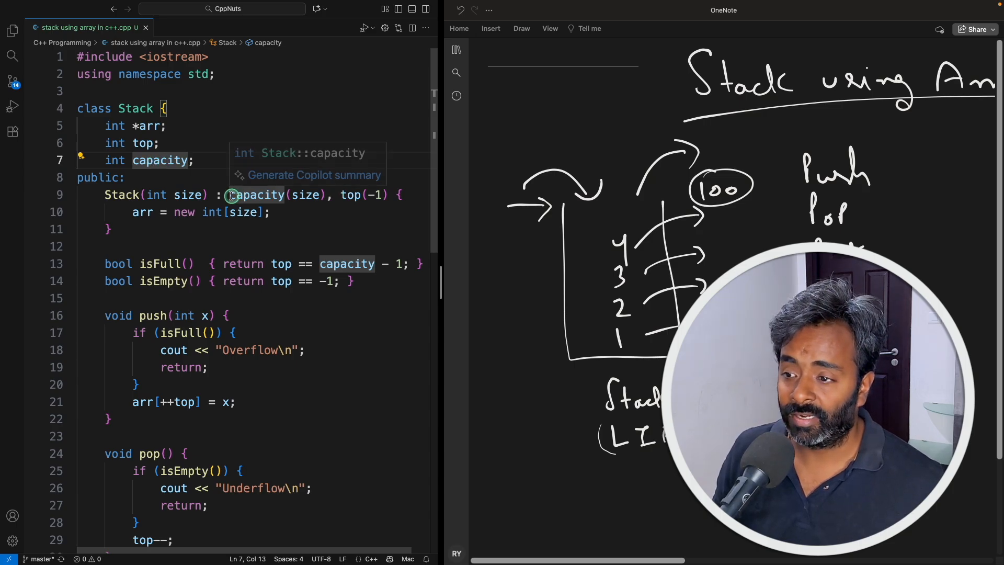
double_click(149, 126)
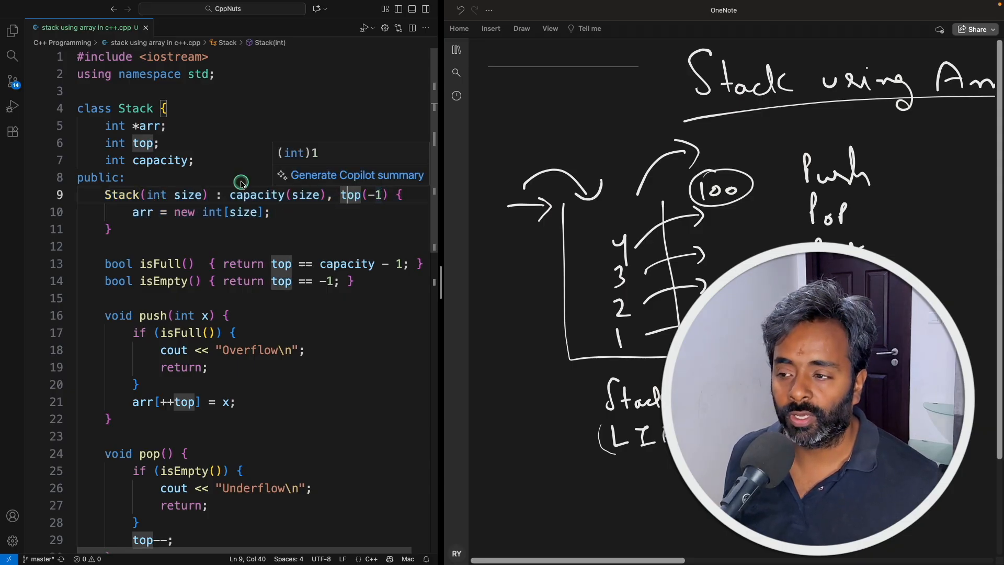
left_click(290, 213)
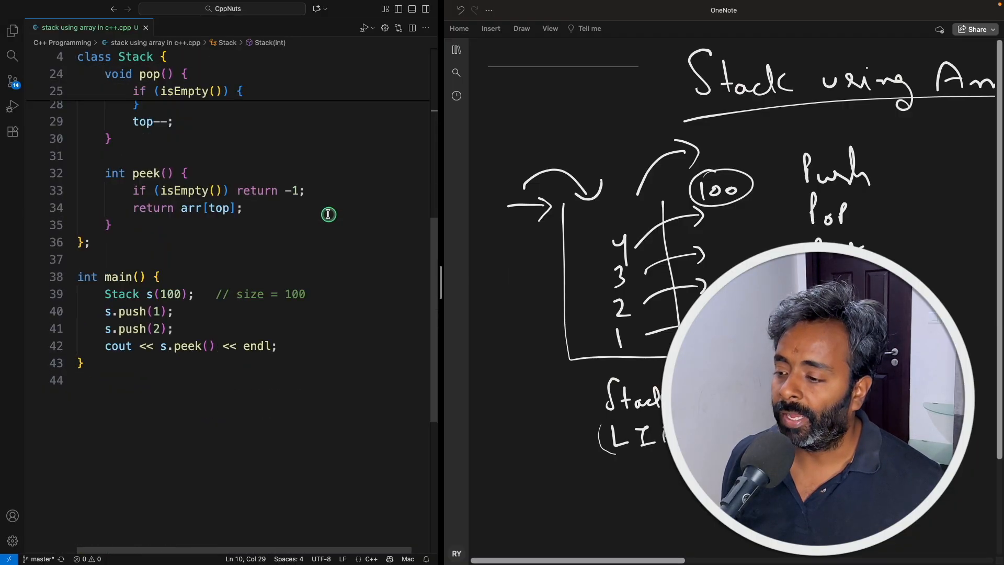
double_click(136, 311)
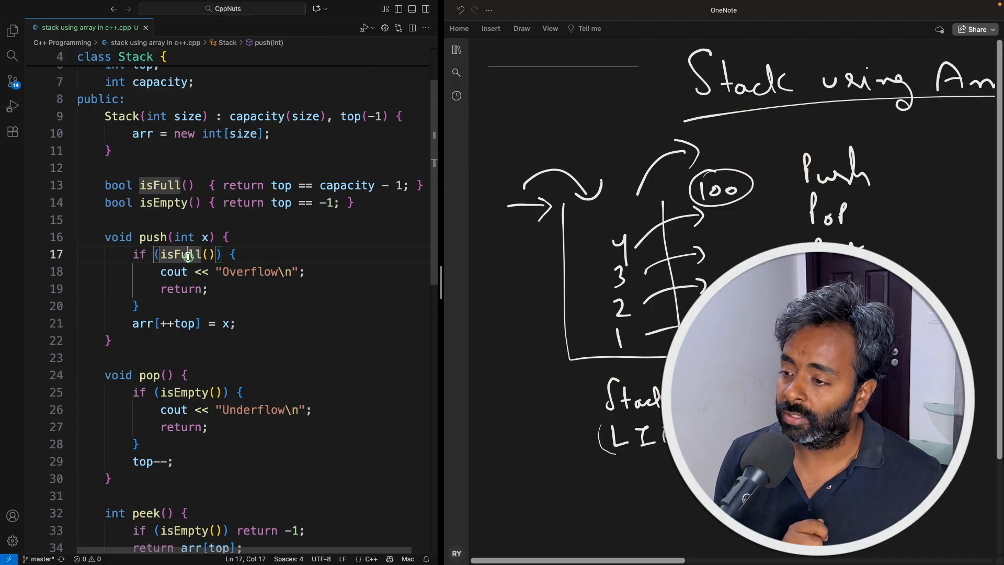
triple_click(230, 272)
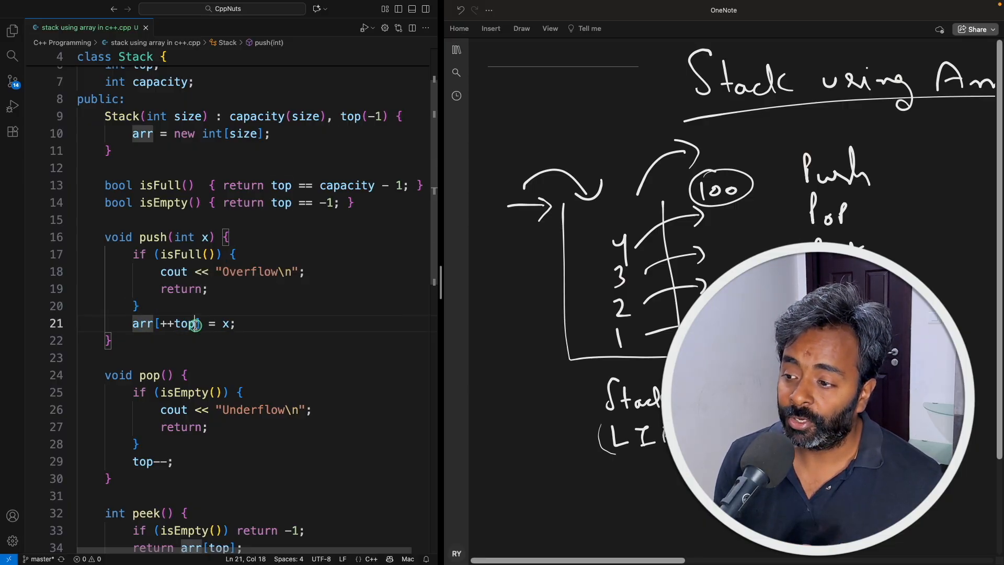
left_click_drag(160, 323, 199, 323)
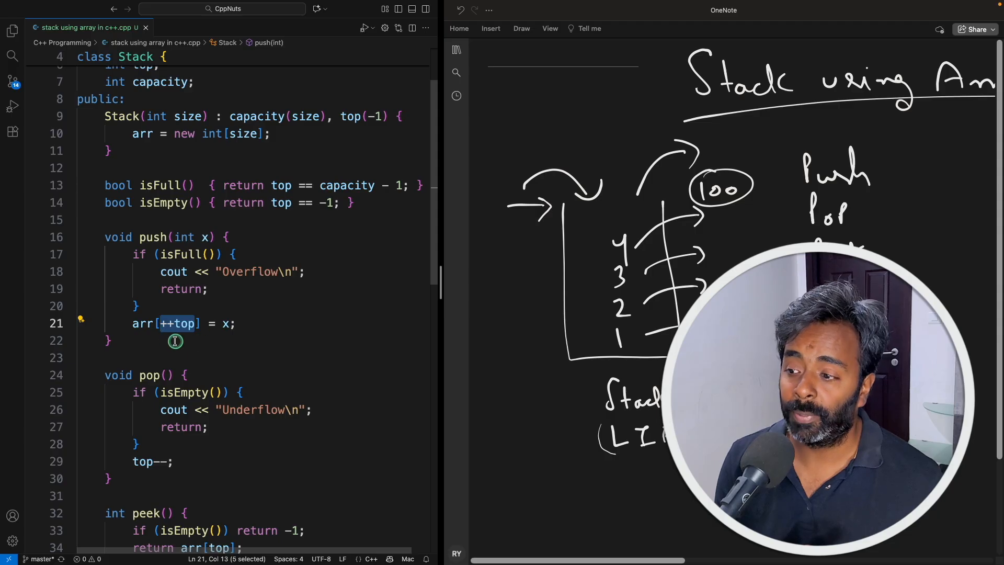
mouse_move(186, 323)
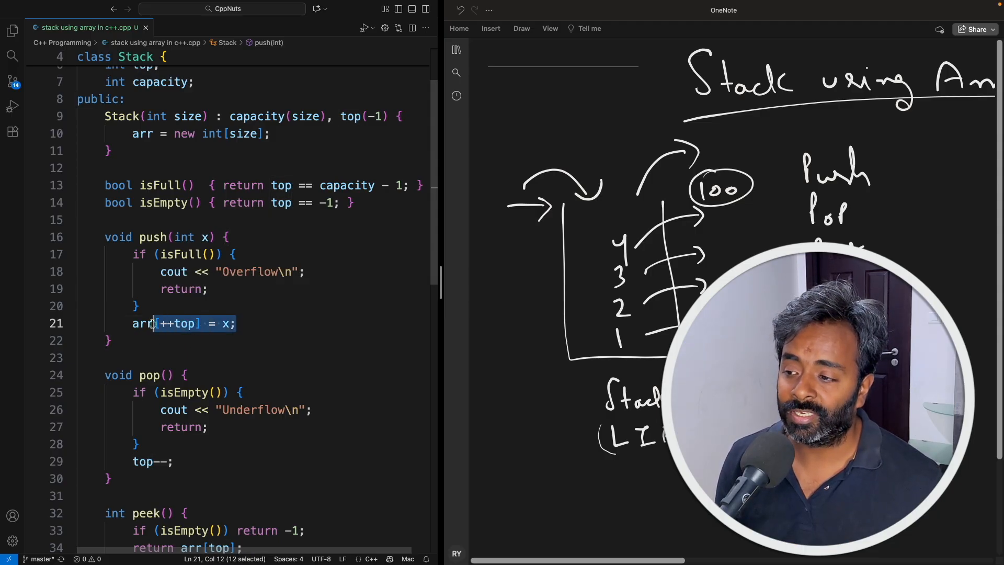
left_click(255, 352)
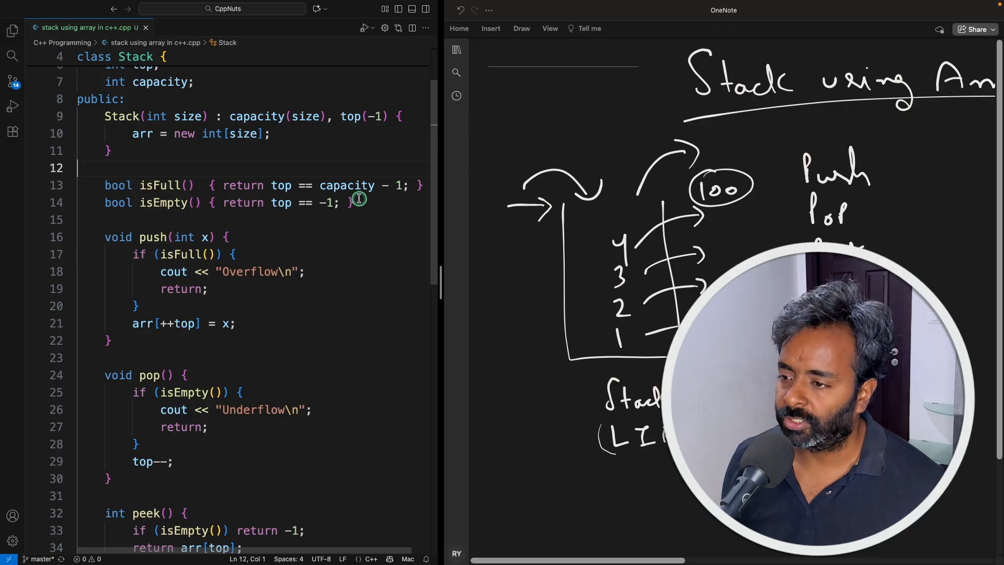
double_click(281, 186)
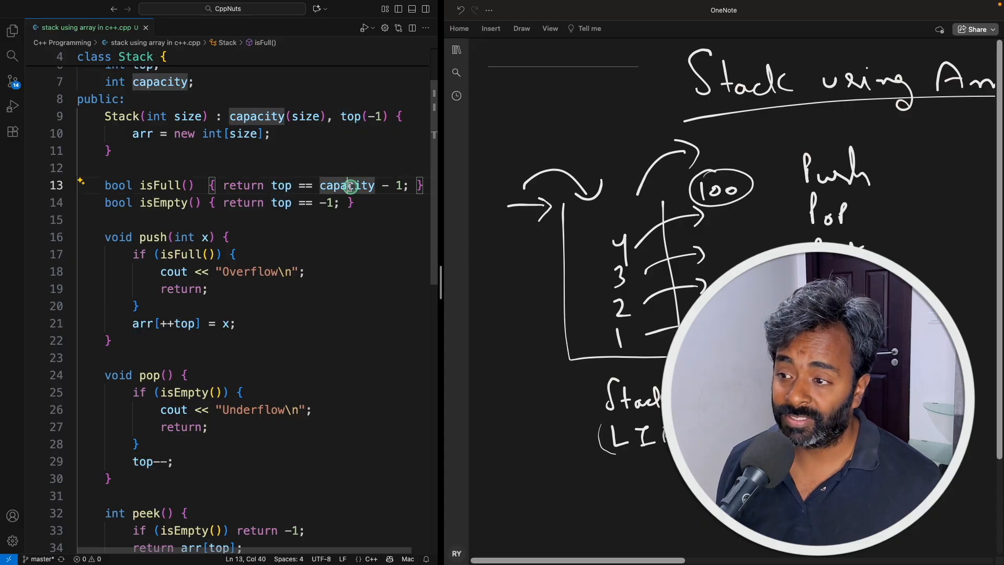
mouse_move(398, 186)
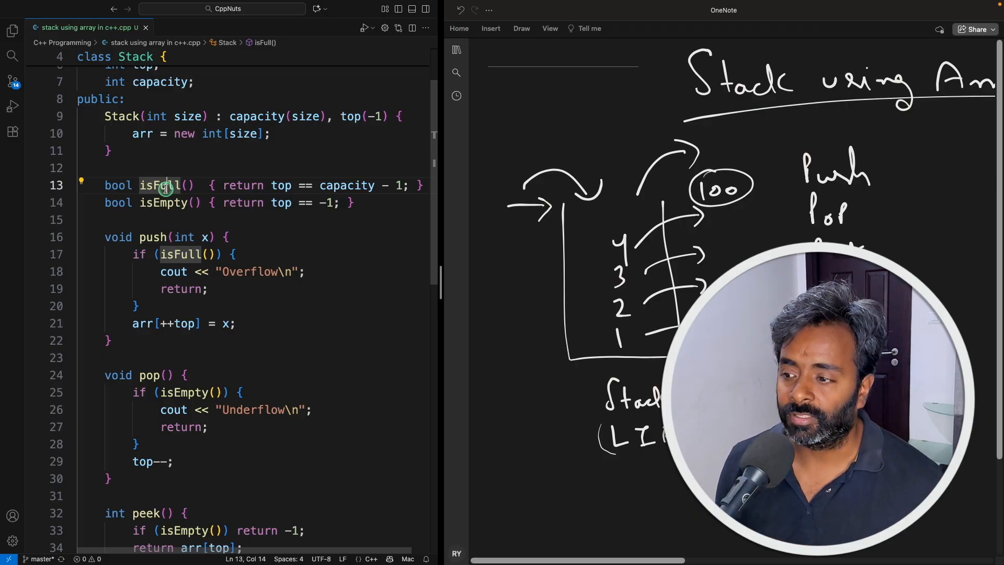
left_click(192, 254)
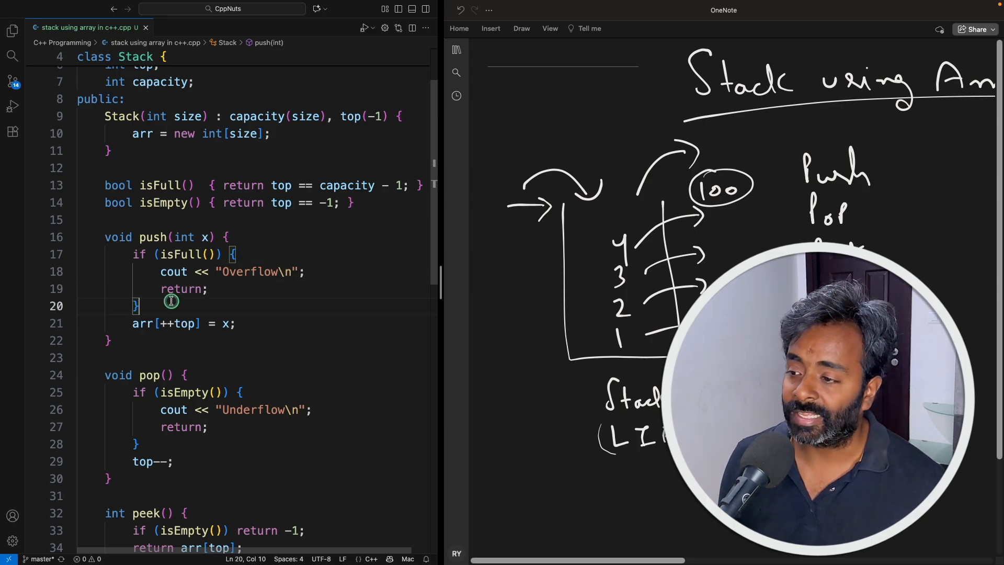
scroll("down", 3)
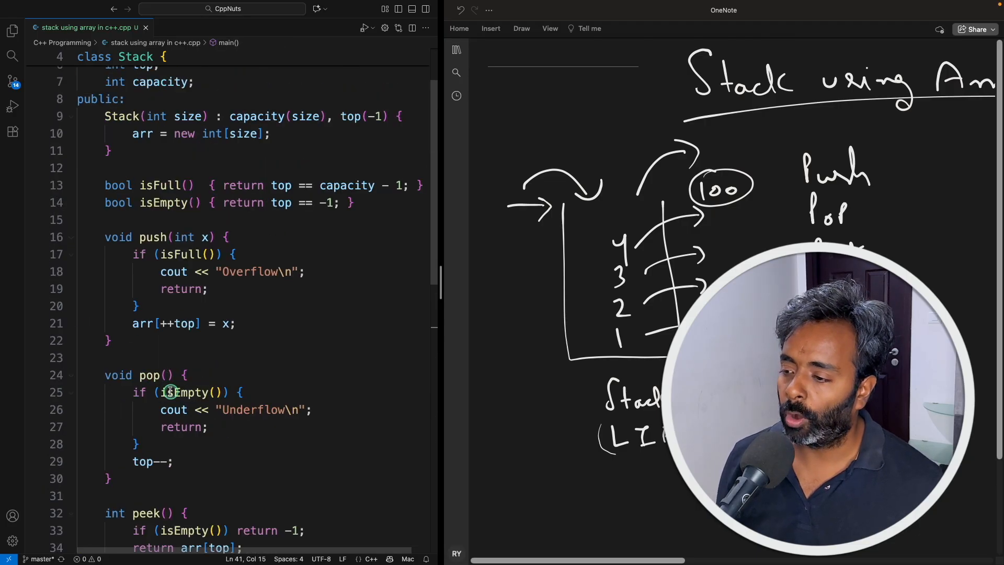
scroll("down", 3)
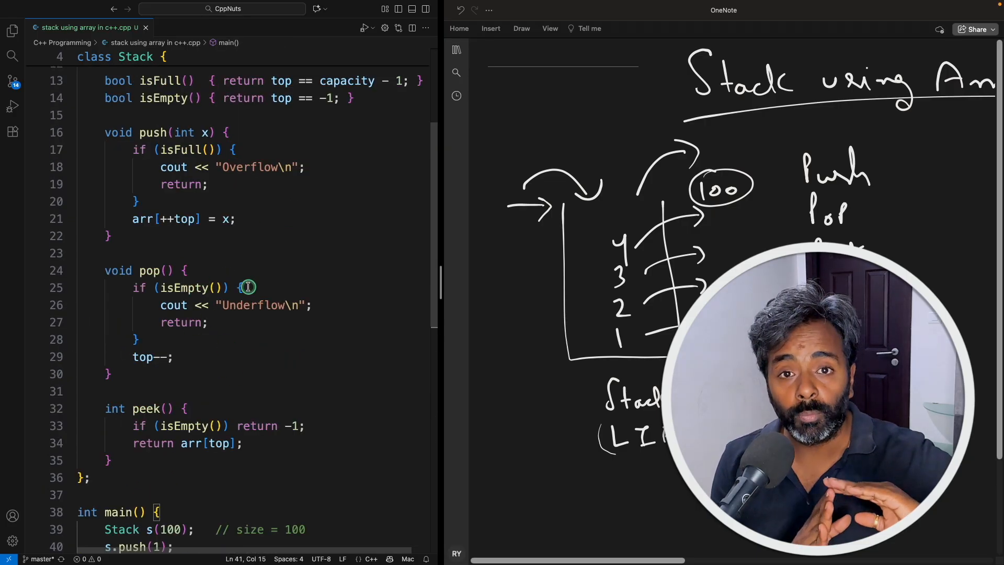
left_click(187, 287)
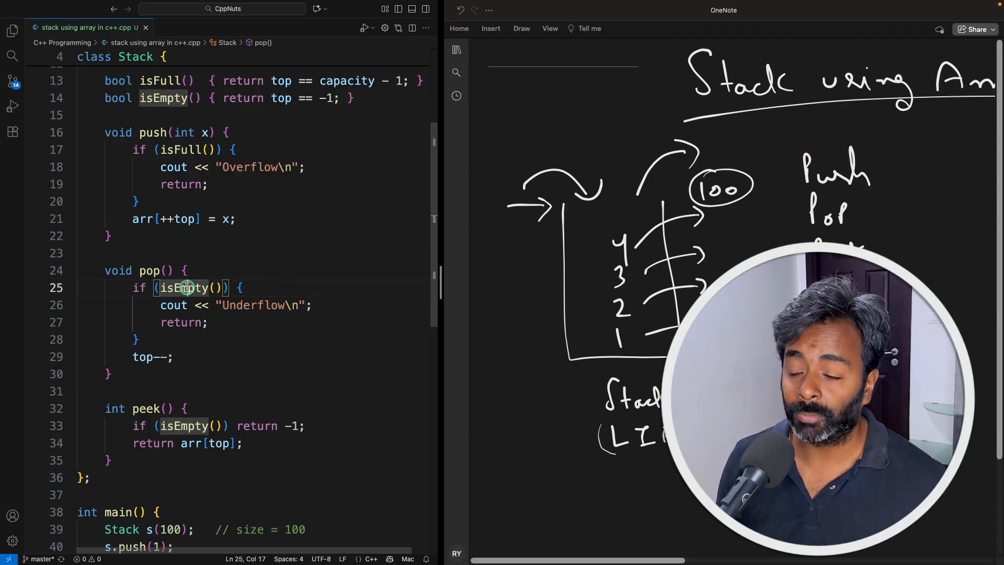
left_click(301, 305)
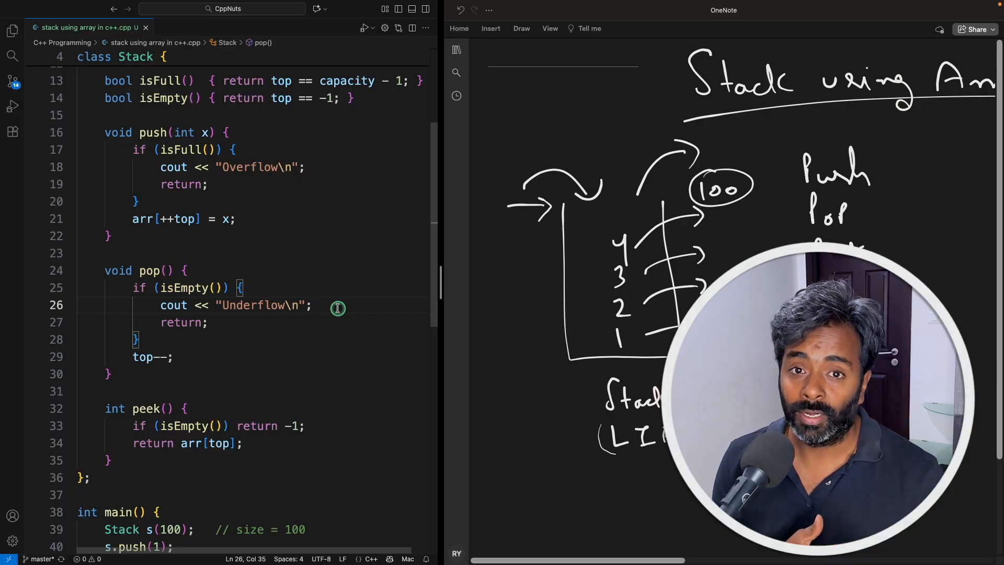
scroll("down", 3)
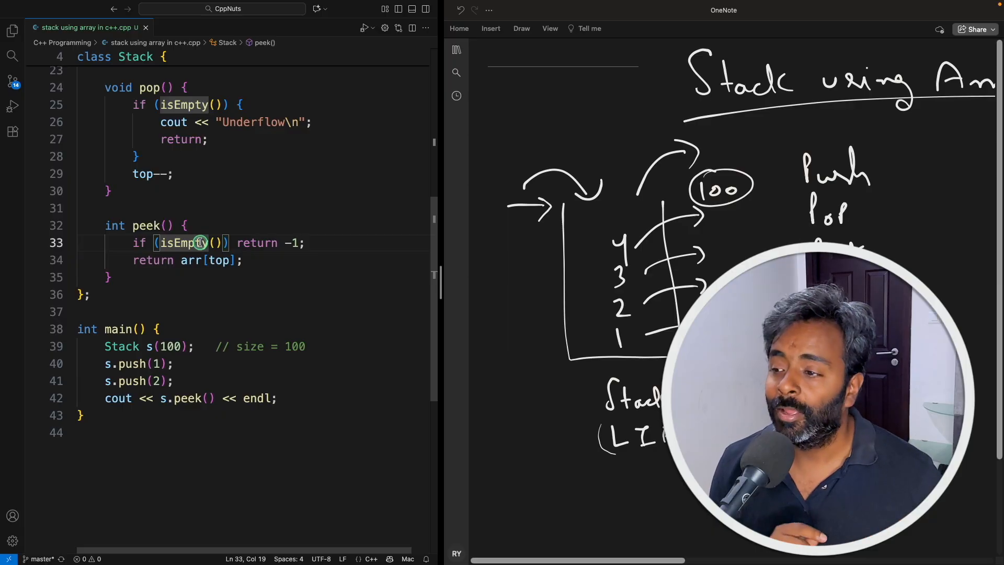
mouse_move(190, 242)
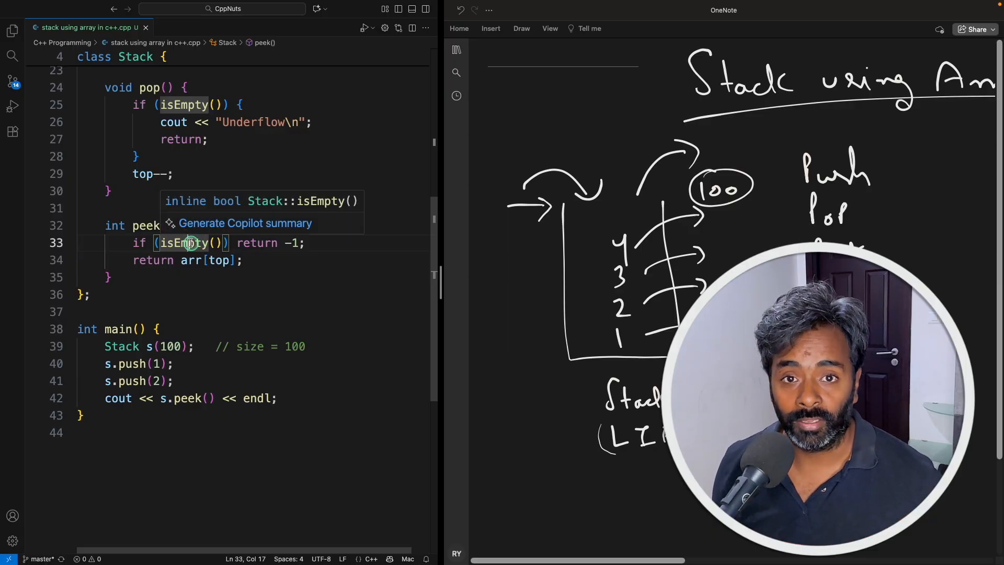